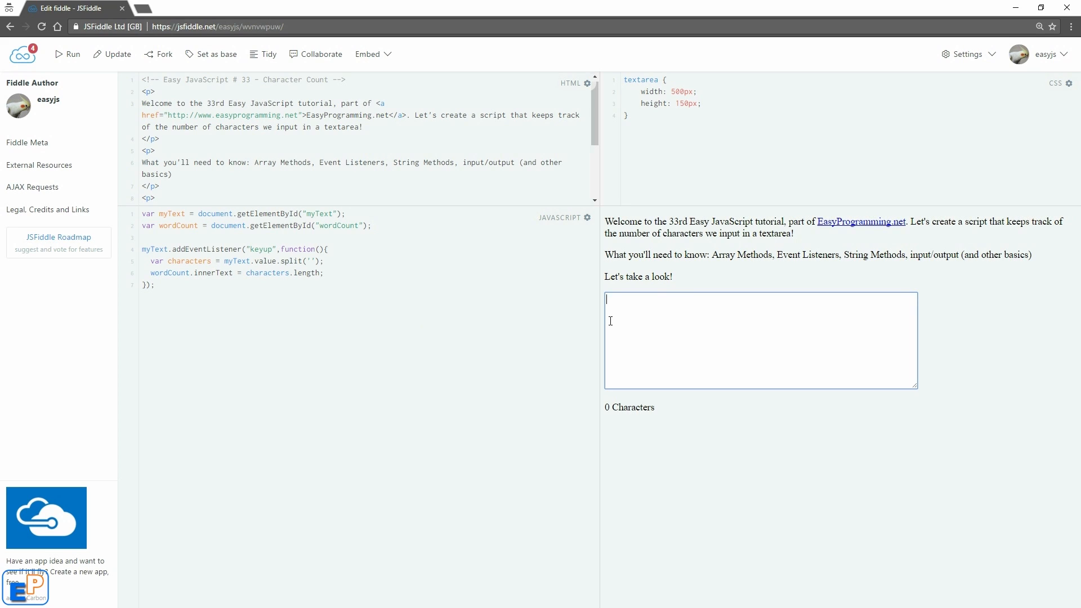
{"action": "type", "text": "6546431213"}
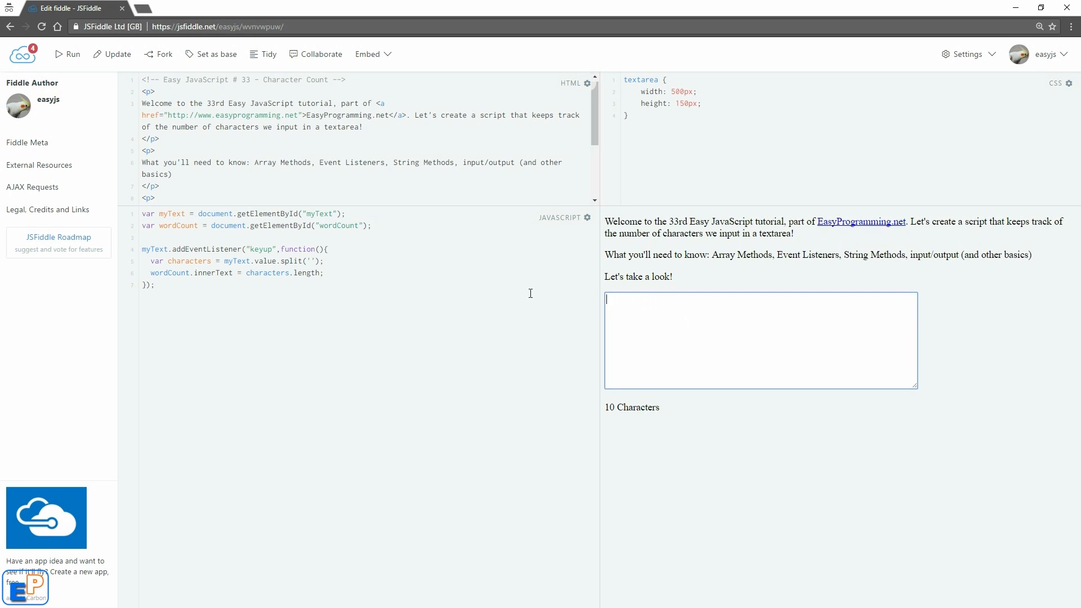
{"action": "type", "text": "cfgnh"}
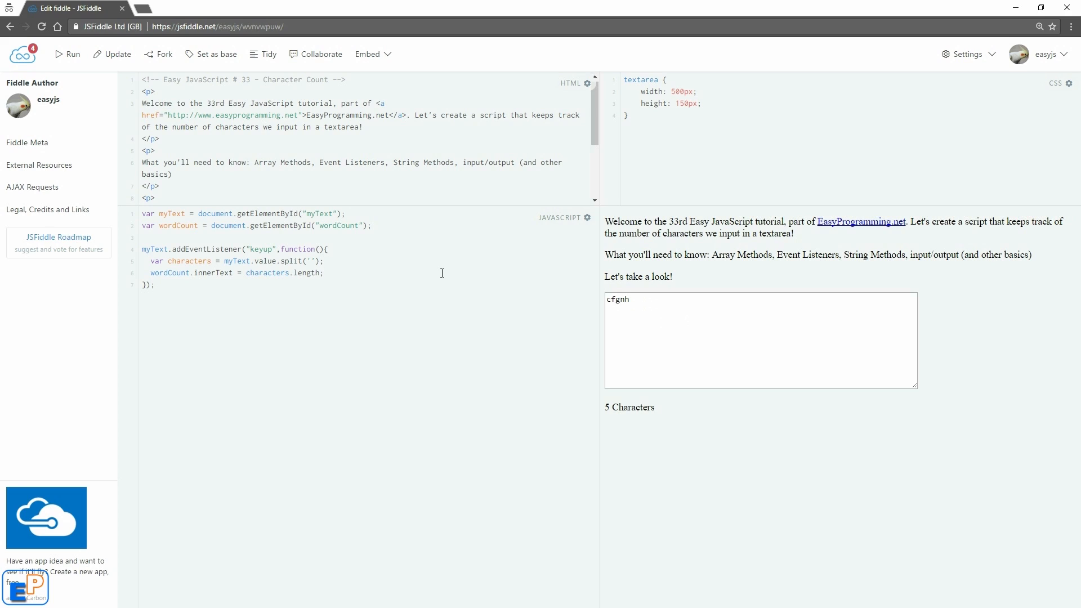
Open an if(characters.length > 15){ block on a new line in the keyup handler
{"action": "key", "text": "Enter"}
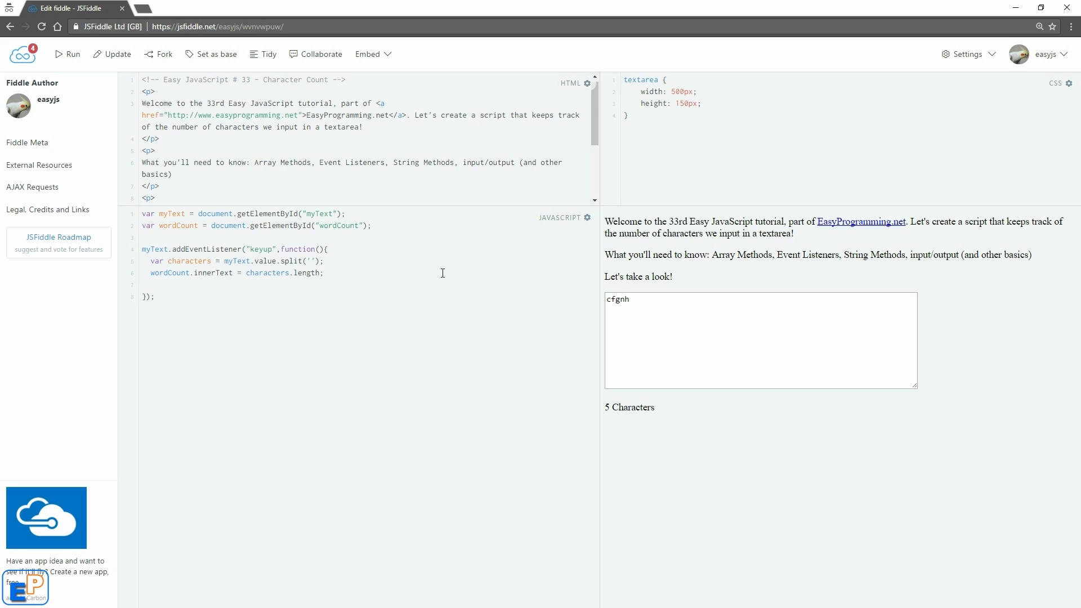
{"action": "type", "text": "if("}
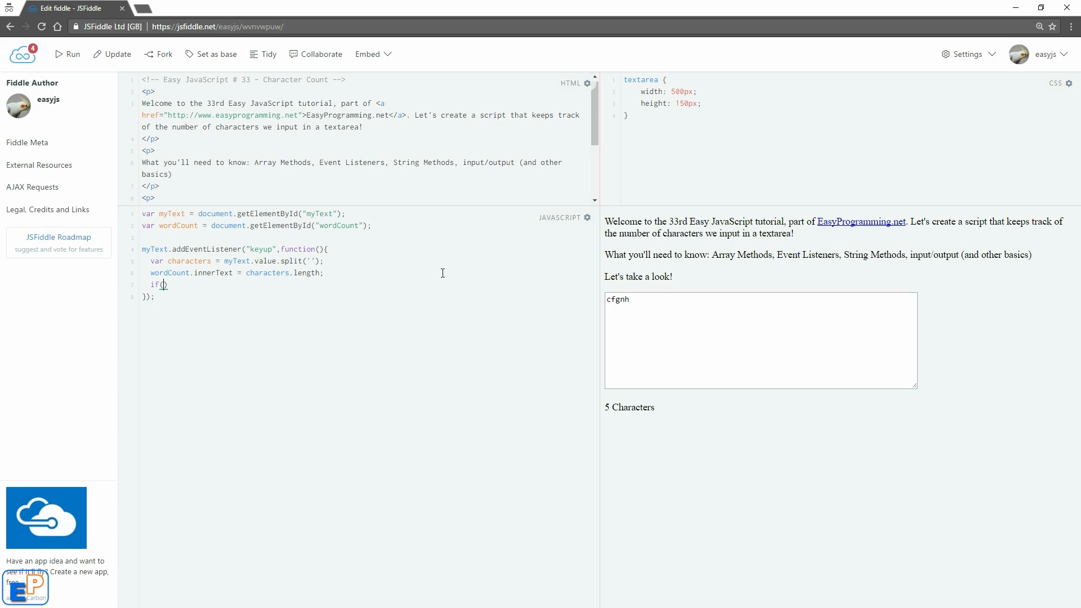
{"action": "type", "text": "characters"}
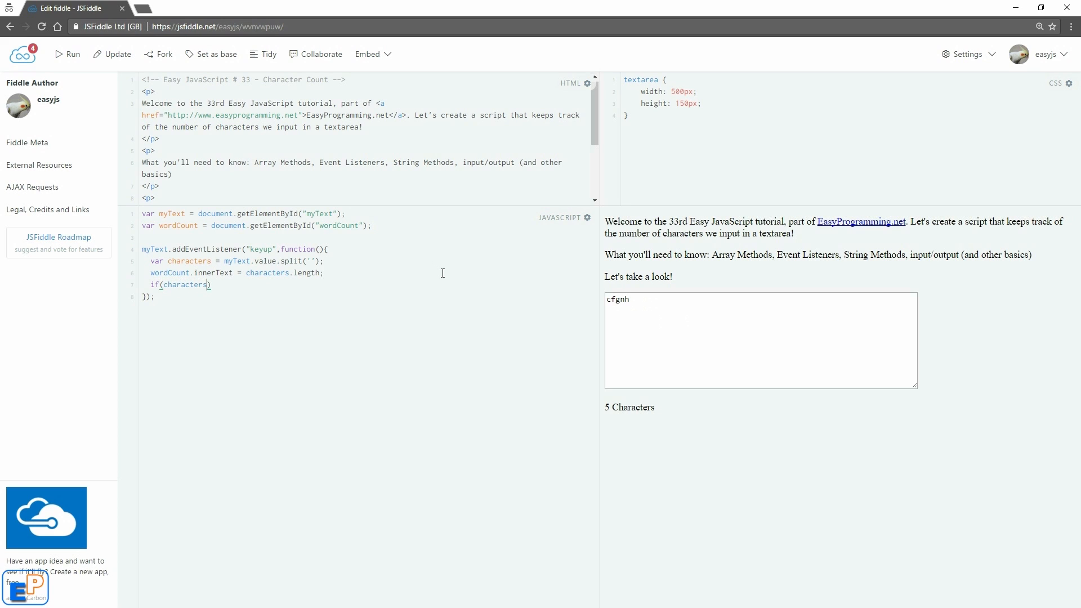
{"action": "type", "text": ".length >"}
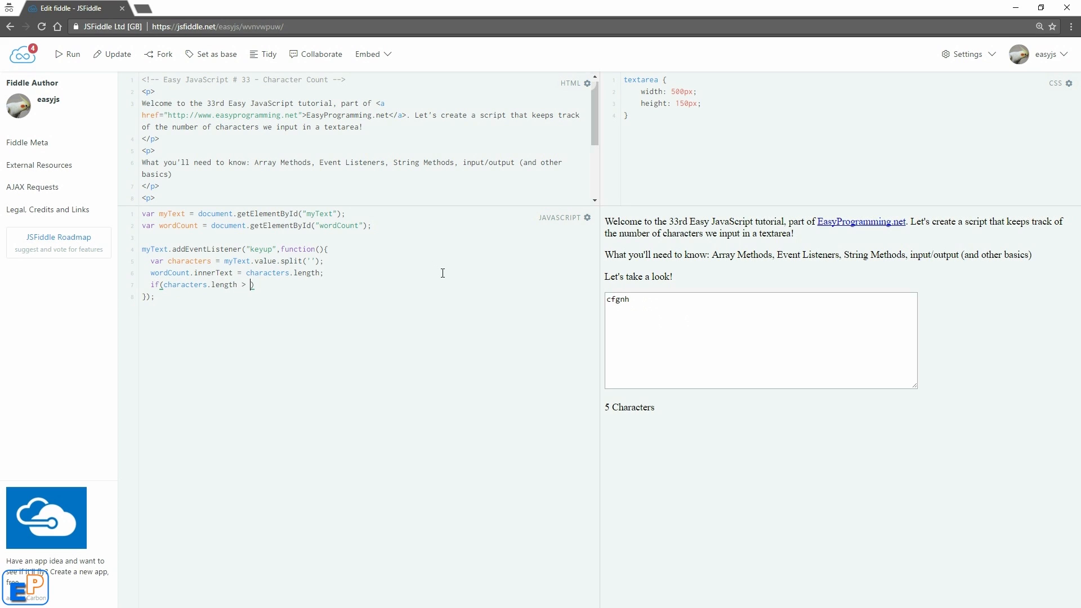
{"action": "type", "text": "15)"}
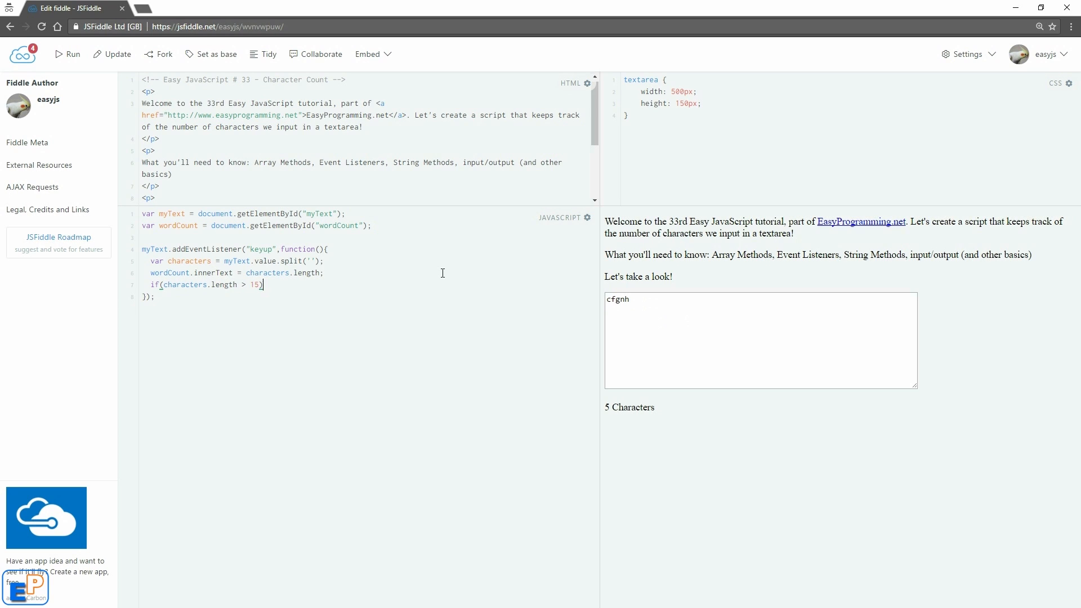
{"action": "type", "text": "{"}
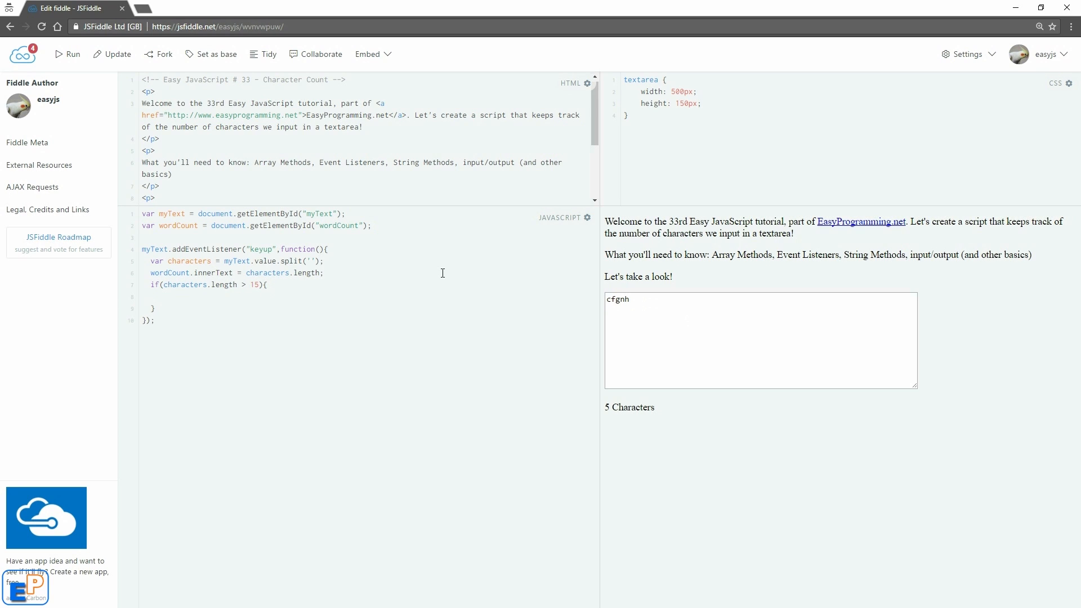
Inside the block, set myText.value = myText.value.substring(0,15);
{"action": "type", "text": "myT"}
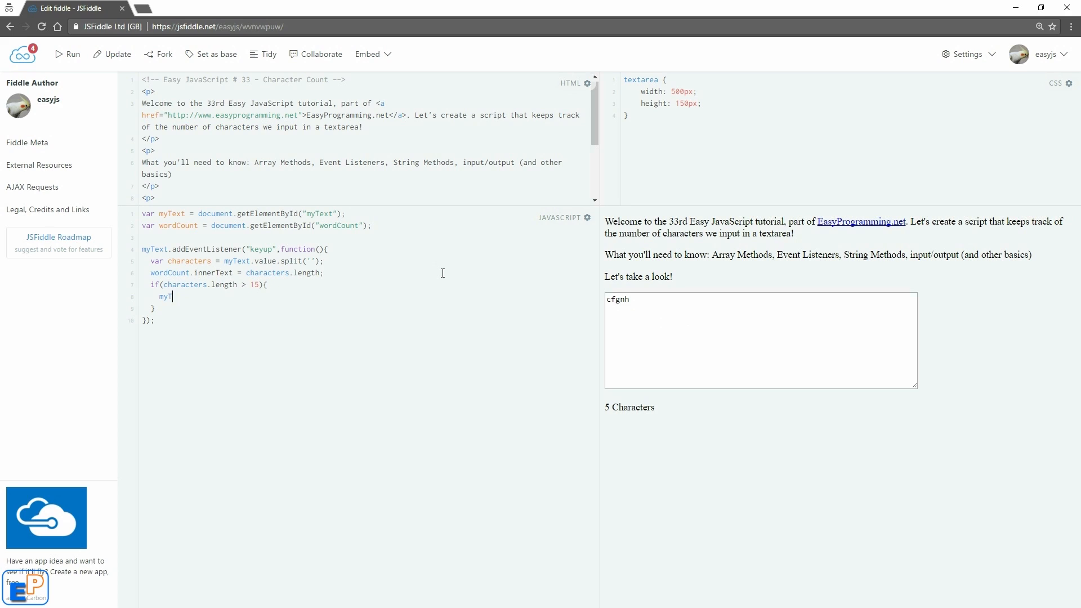
{"action": "type", "text": "ext.v"}
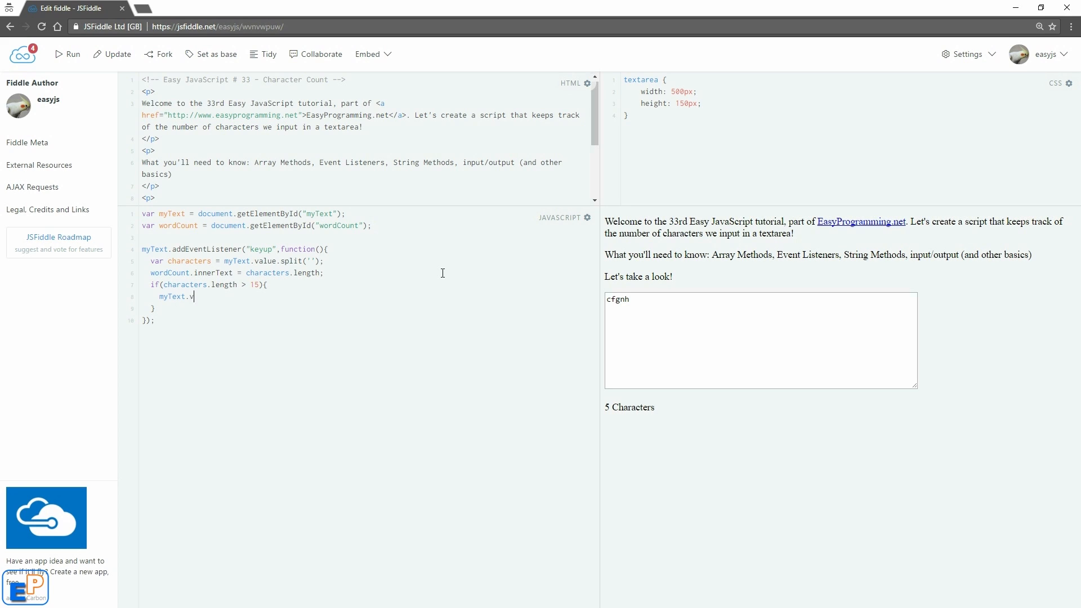
{"action": "type", "text": "alue"}
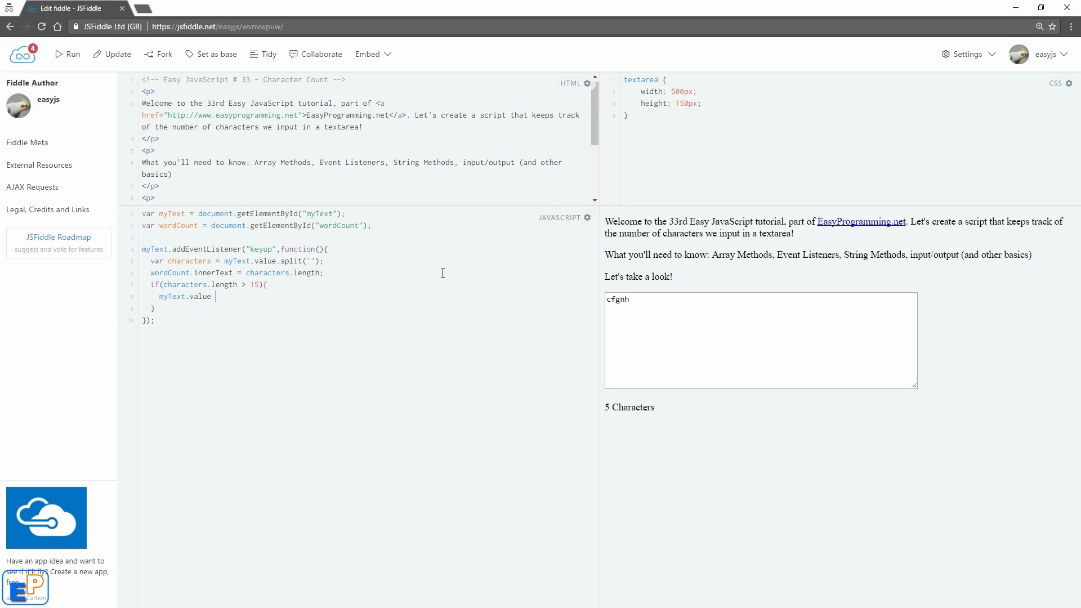
{"action": "type", "text": "="}
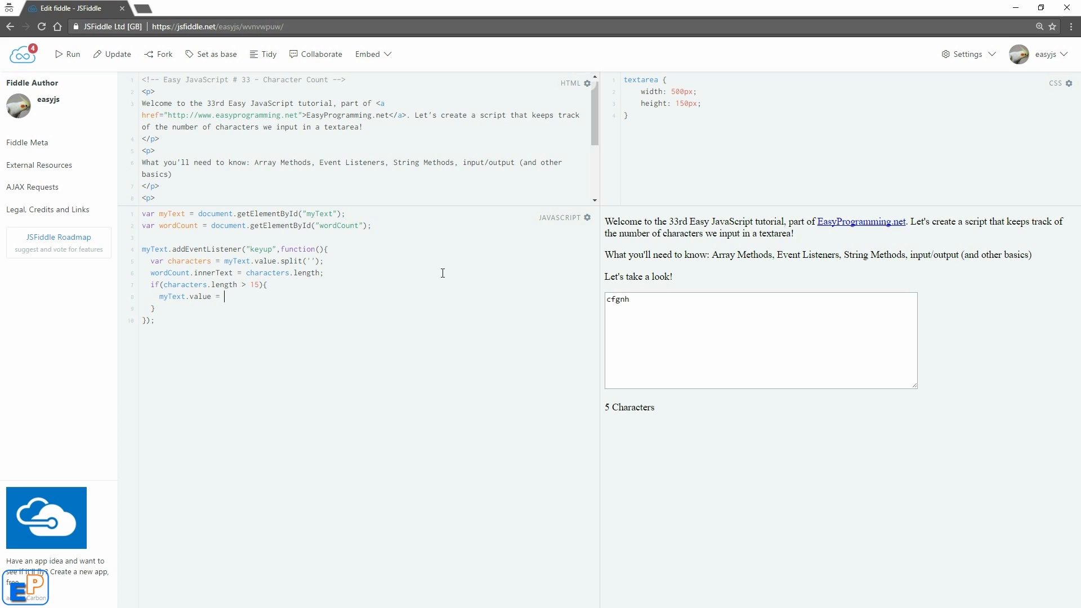
{"action": "mouse_move", "coordinate": [177, 317]}
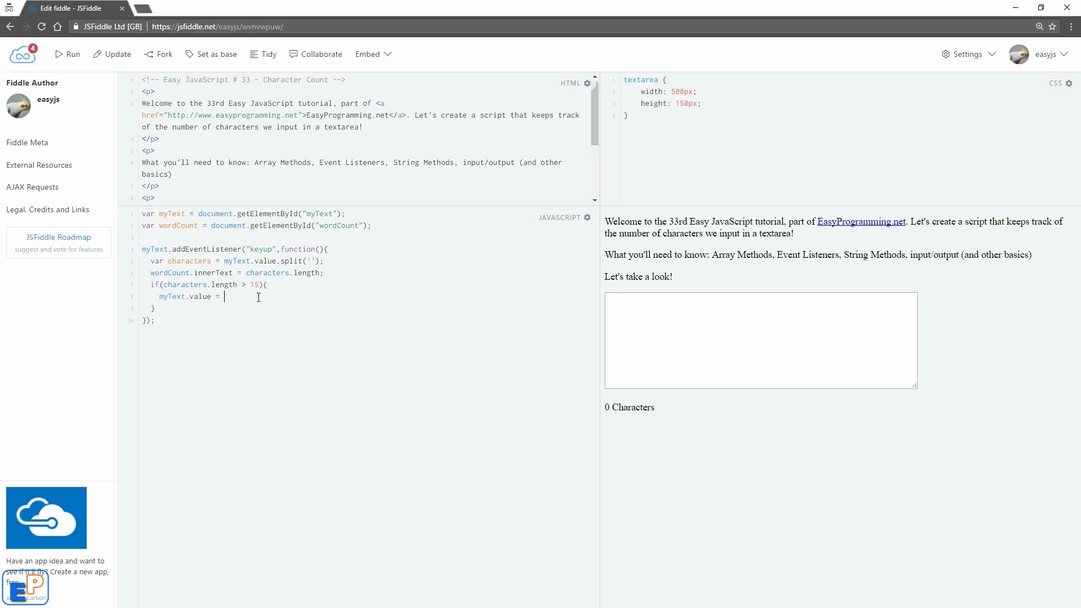
{"action": "type", "text": "myText"}
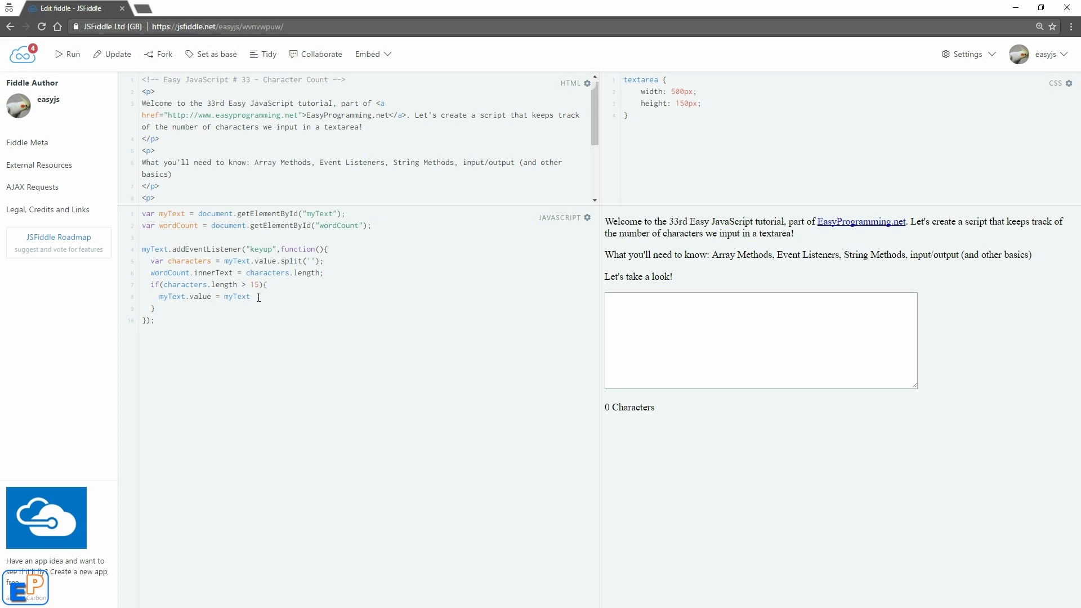
{"action": "type", "text": ".value"}
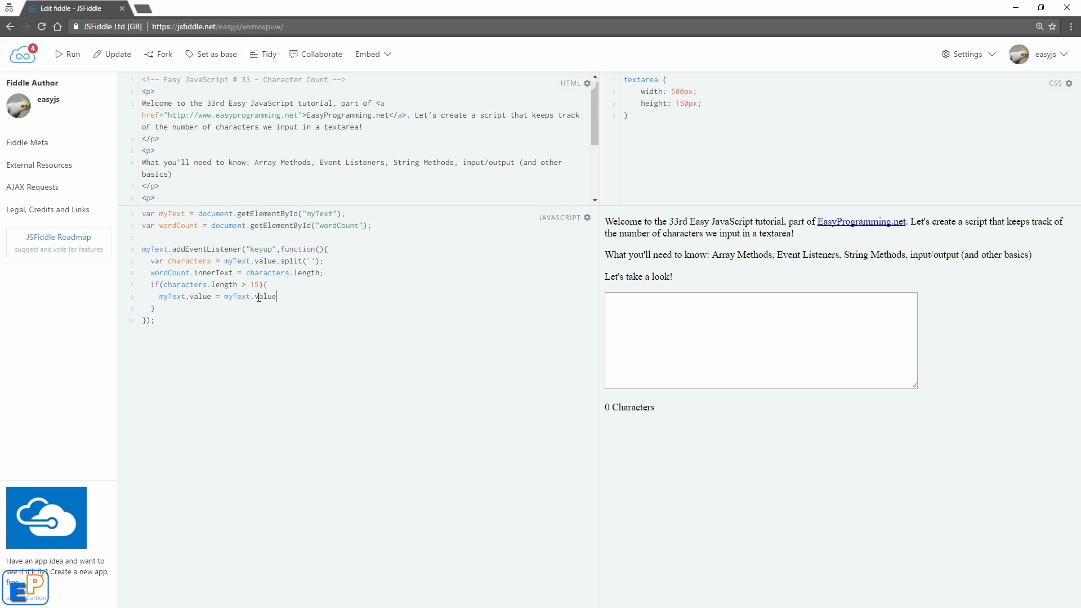
{"action": "type", "text": ".substring("}
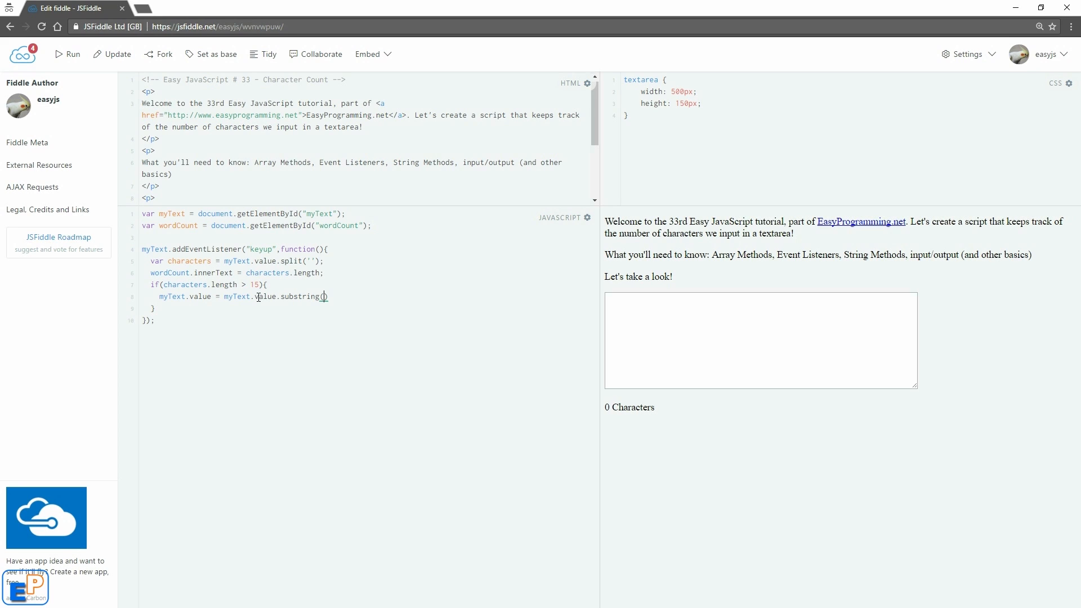
{"action": "type", "text": "0"}
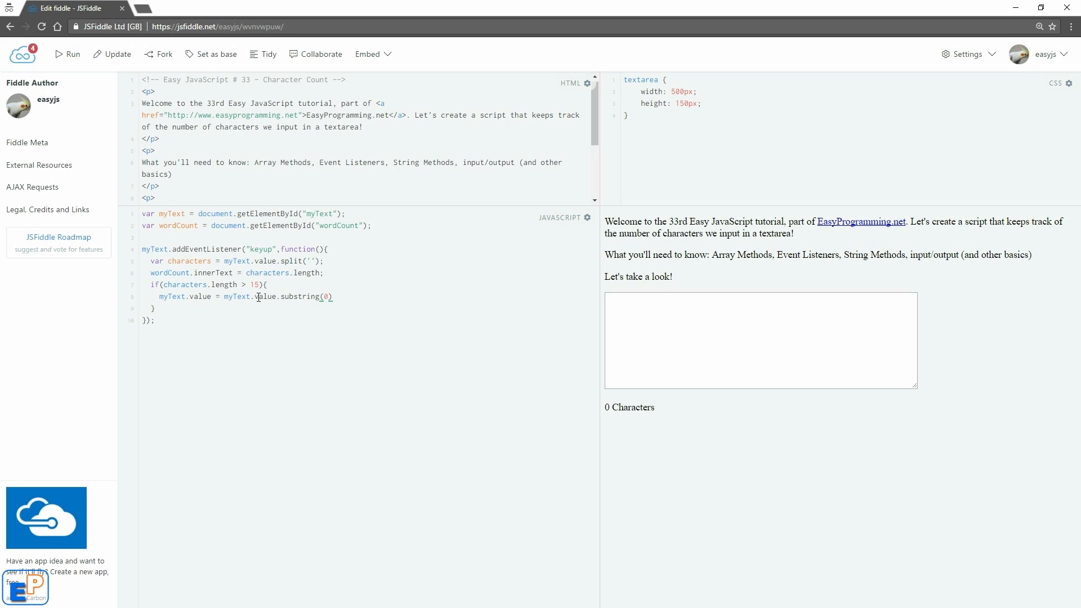
{"action": "type", "text": ",15);"}
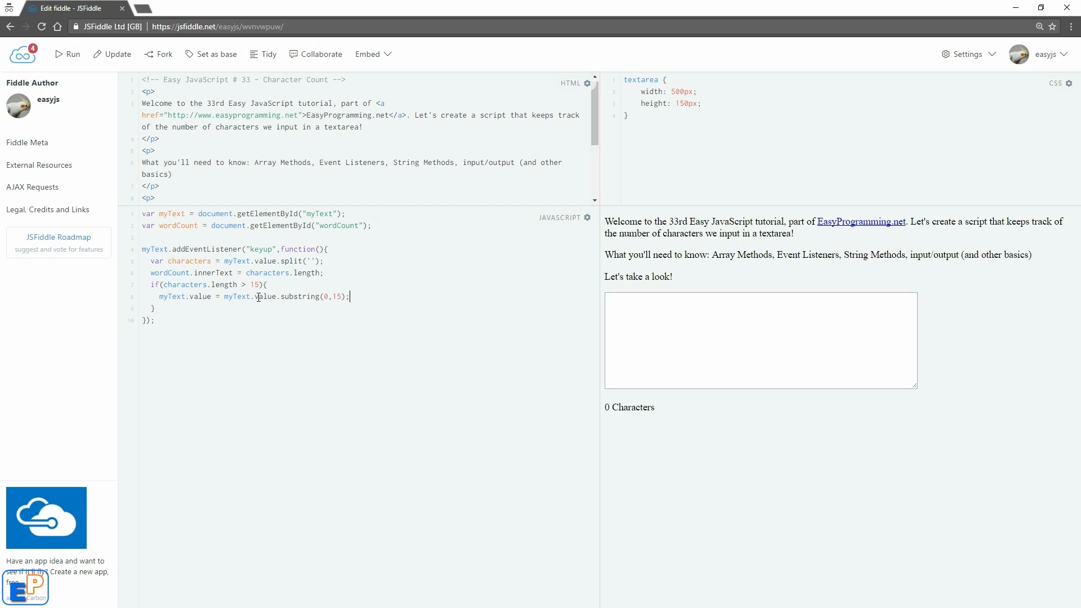
{"action": "mouse_move", "coordinate": [117, 54]}
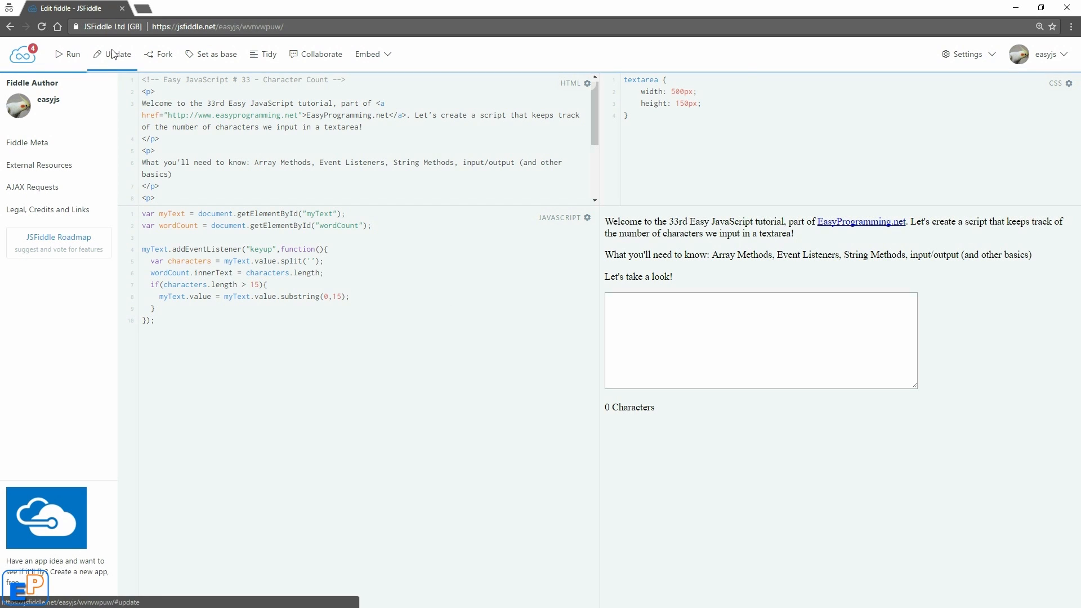
Type past 15 characters ('adfadfadfav3154a', 's5f'), confirming truncation while the counter shows 16
{"action": "left_click", "coordinate": [112, 54]}
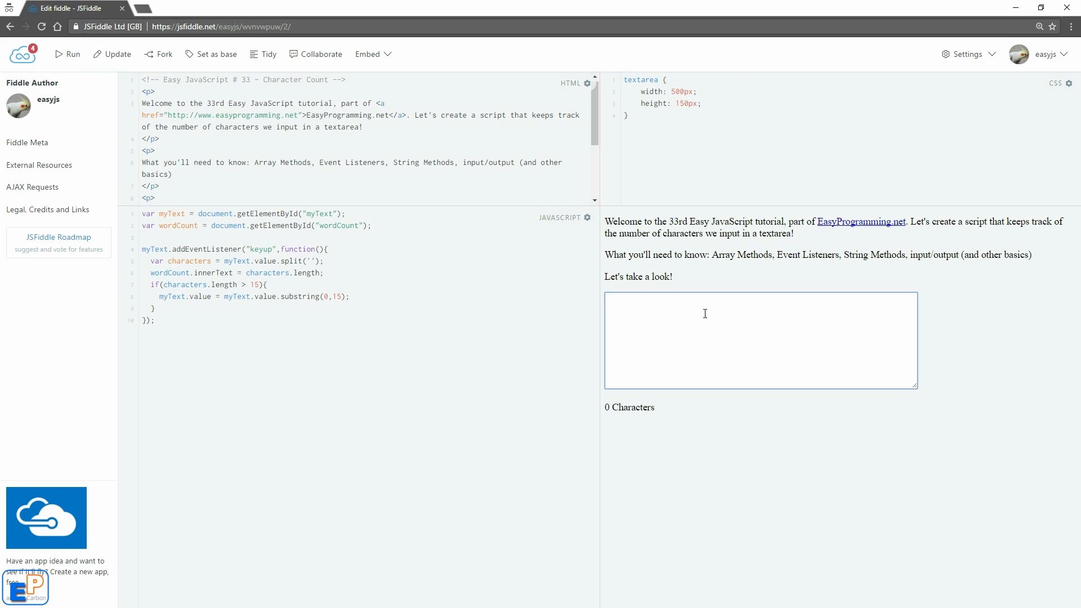
{"action": "type", "text": "adfadfadfav31"}
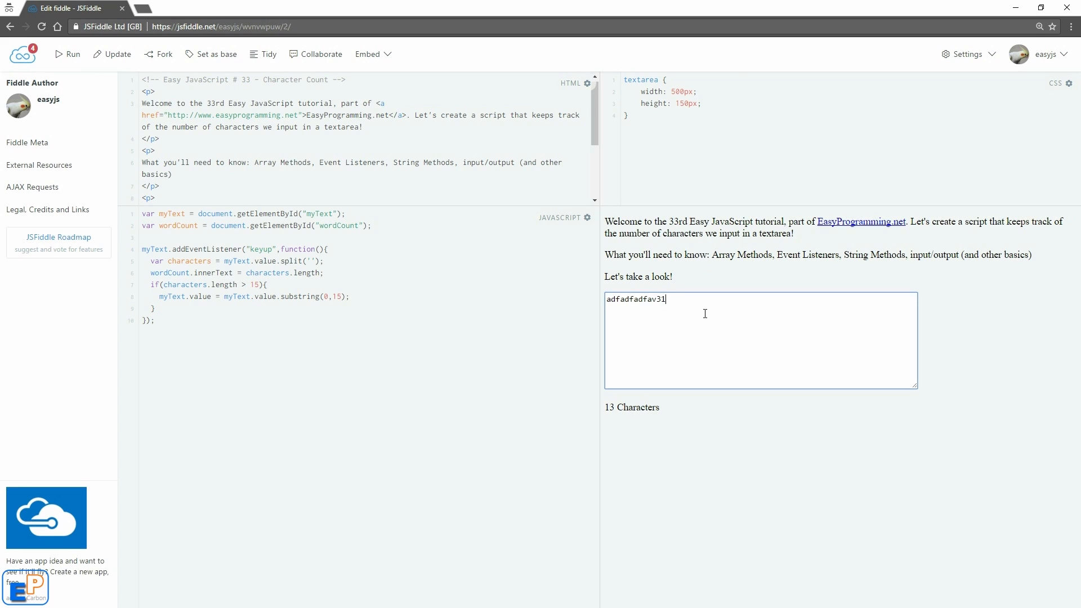
{"action": "type", "text": "54"}
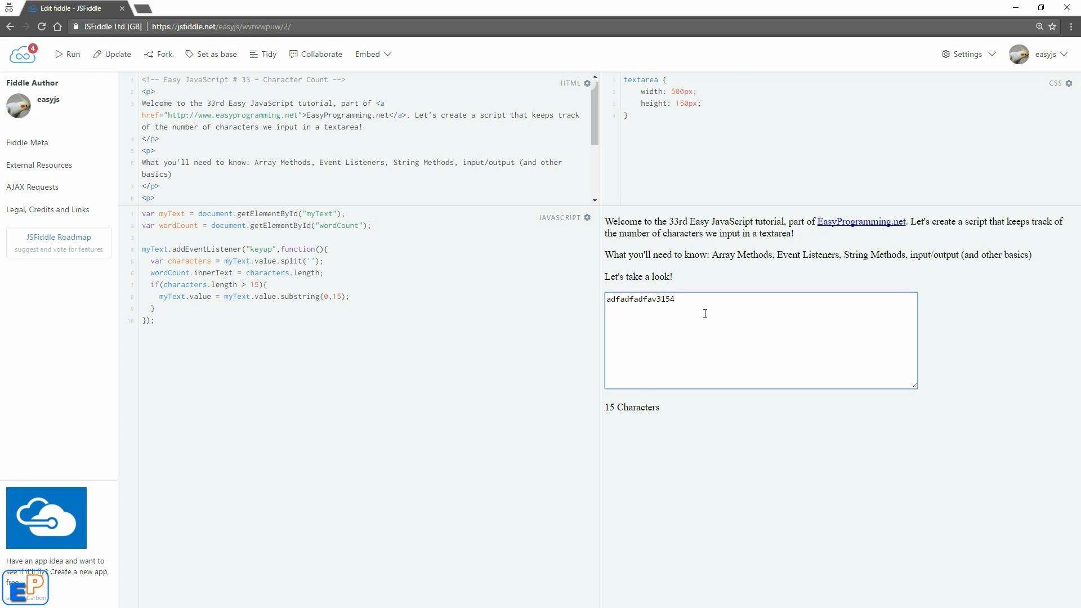
{"action": "type", "text": "a"}
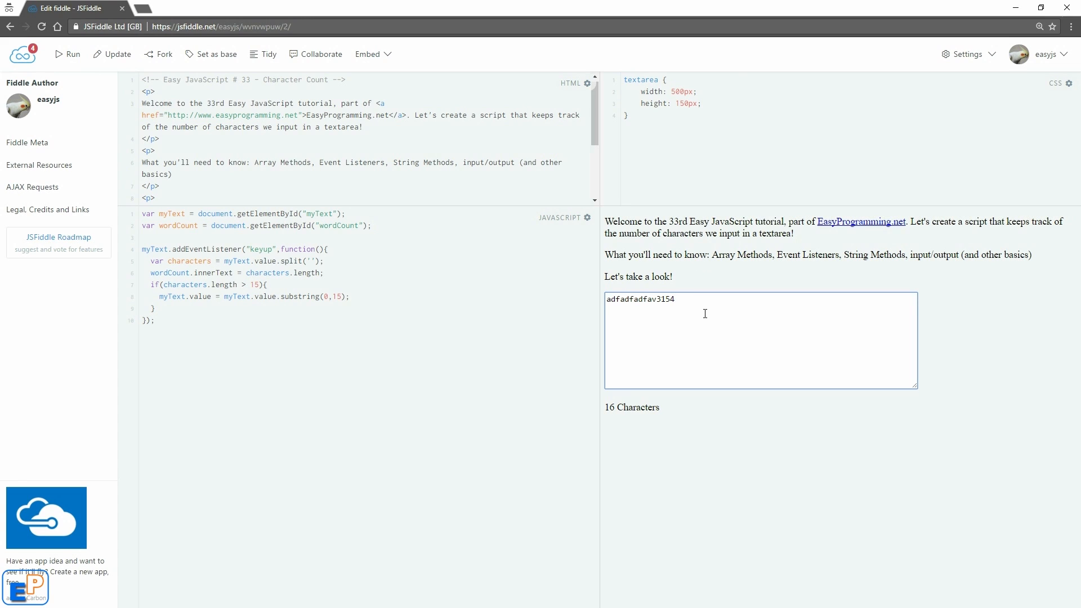
{"action": "key", "text": "Backspace"}
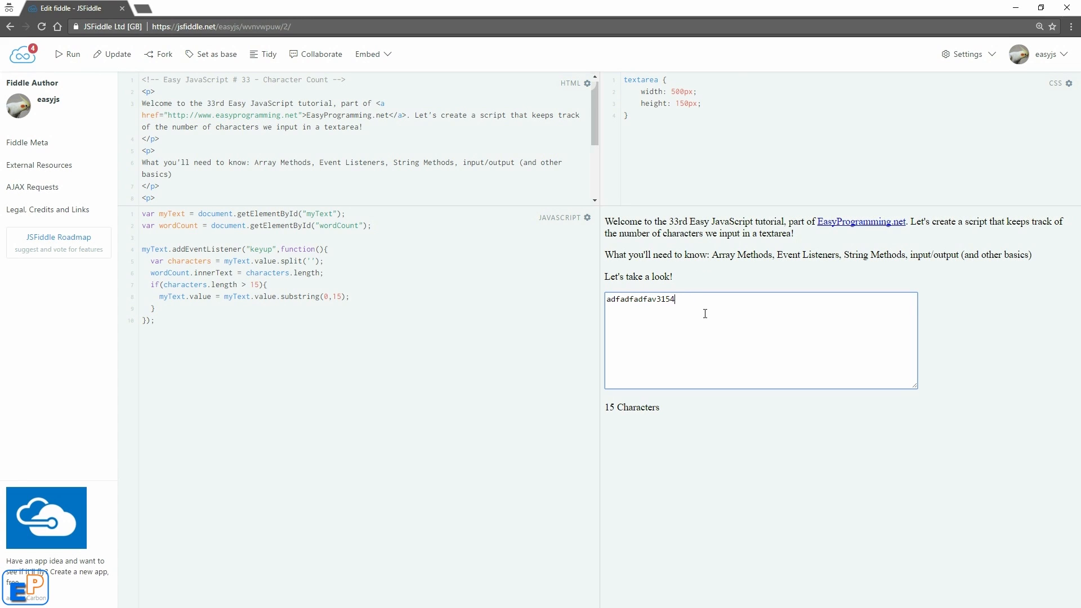
{"action": "type", "text": "s5f"}
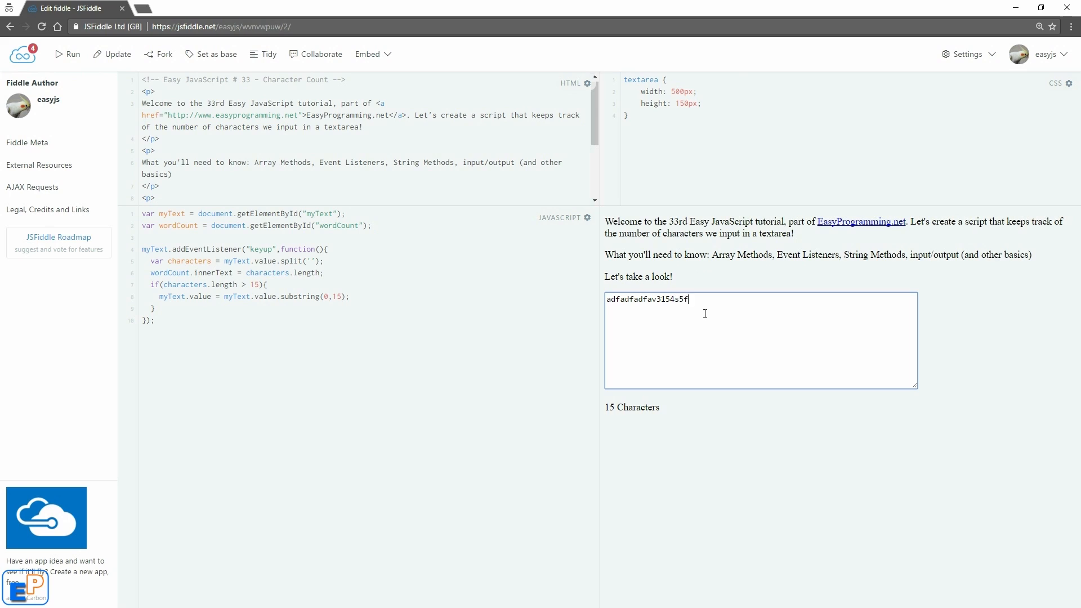
{"action": "key", "text": "Backspace"}
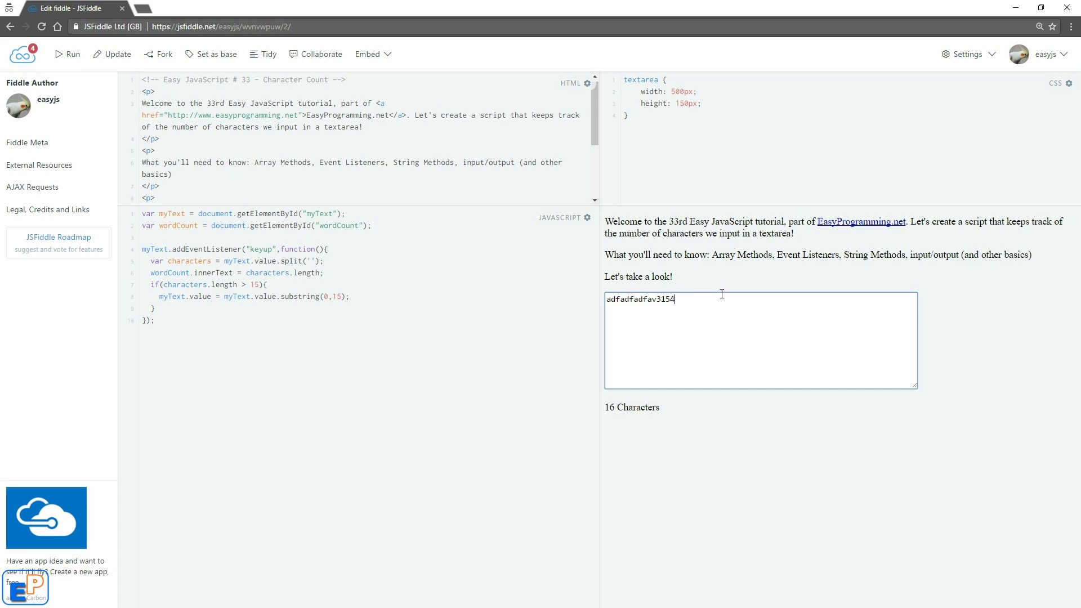
{"action": "mouse_move", "coordinate": [718, 291]}
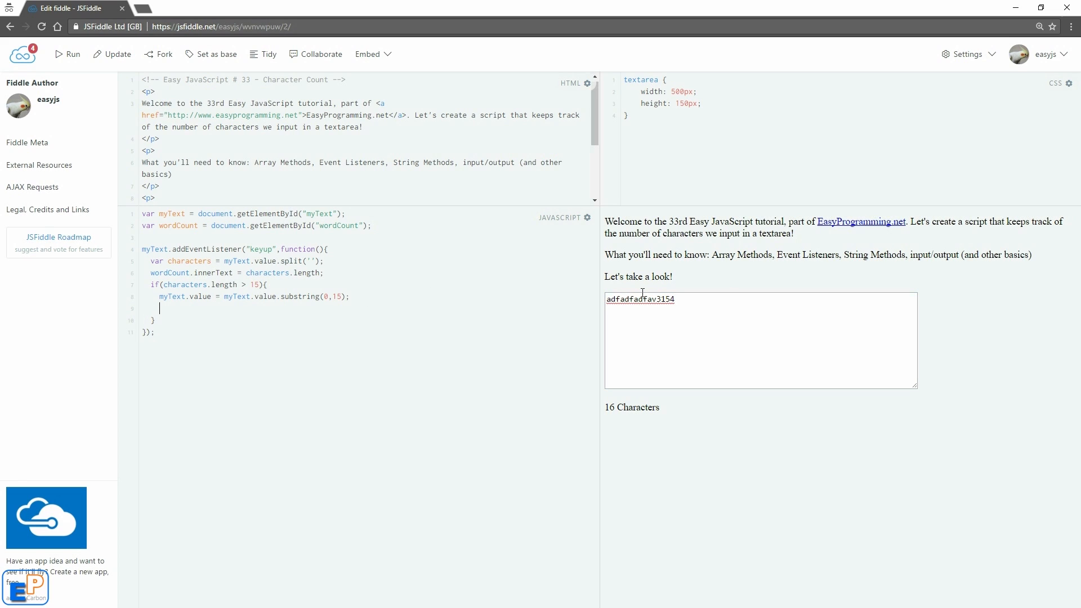
Add wordCount.innerText = 15; inside the if block
{"action": "type", "text": "wor"}
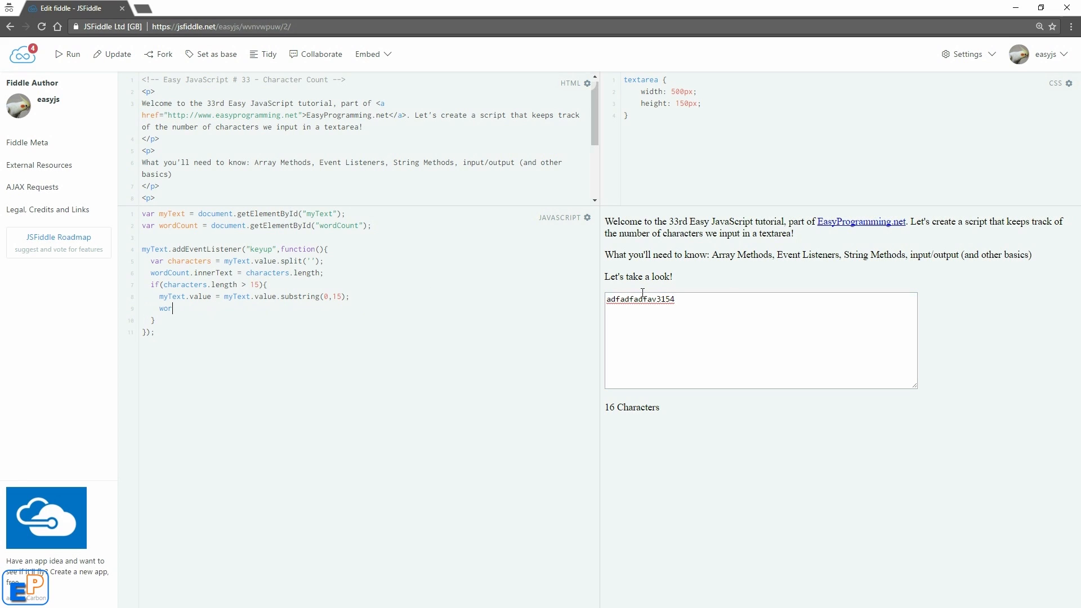
{"action": "type", "text": "dc"}
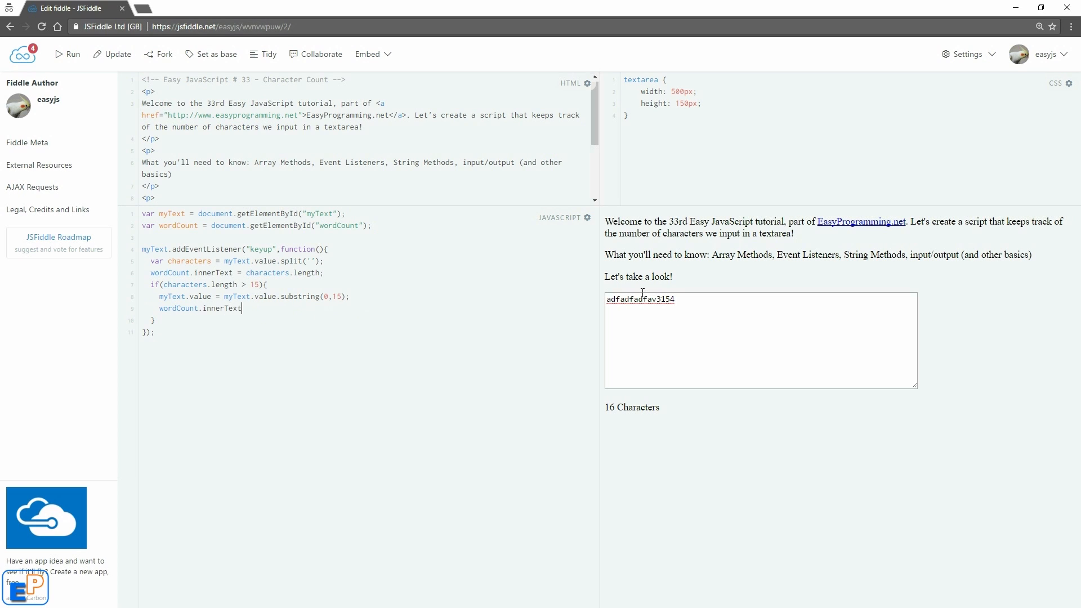
{"action": "type", "text": "= 15;"}
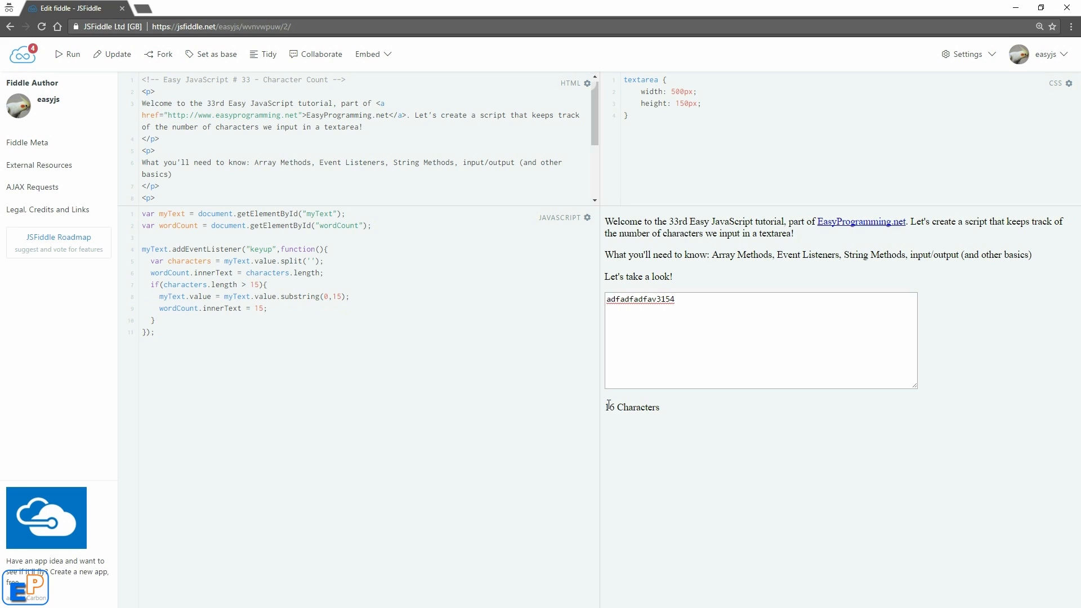
{"action": "double_click", "coordinate": [609, 406]}
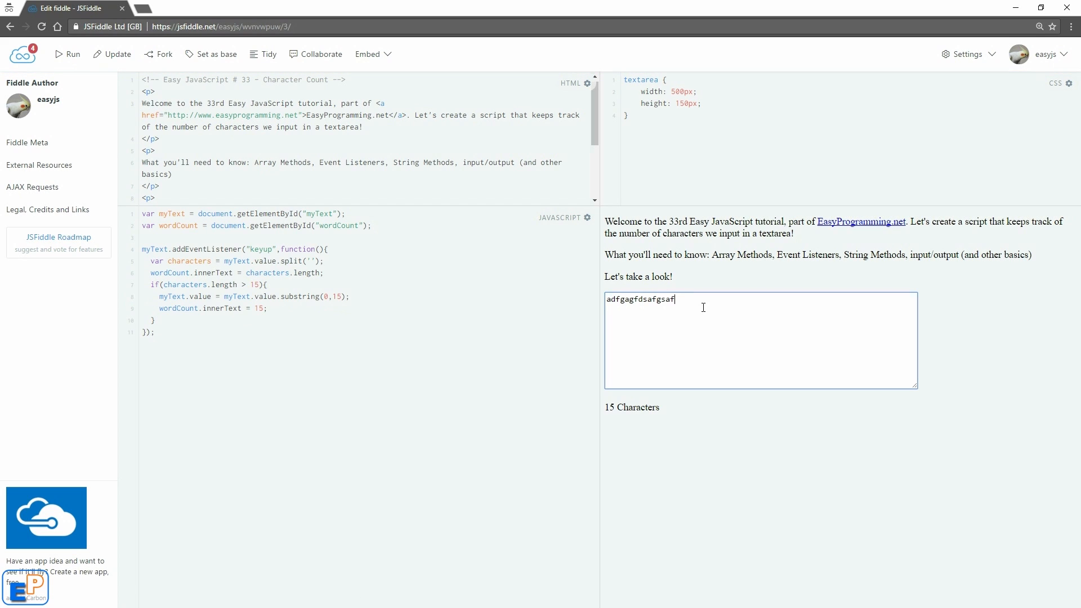
{"action": "type", "text": "6"}
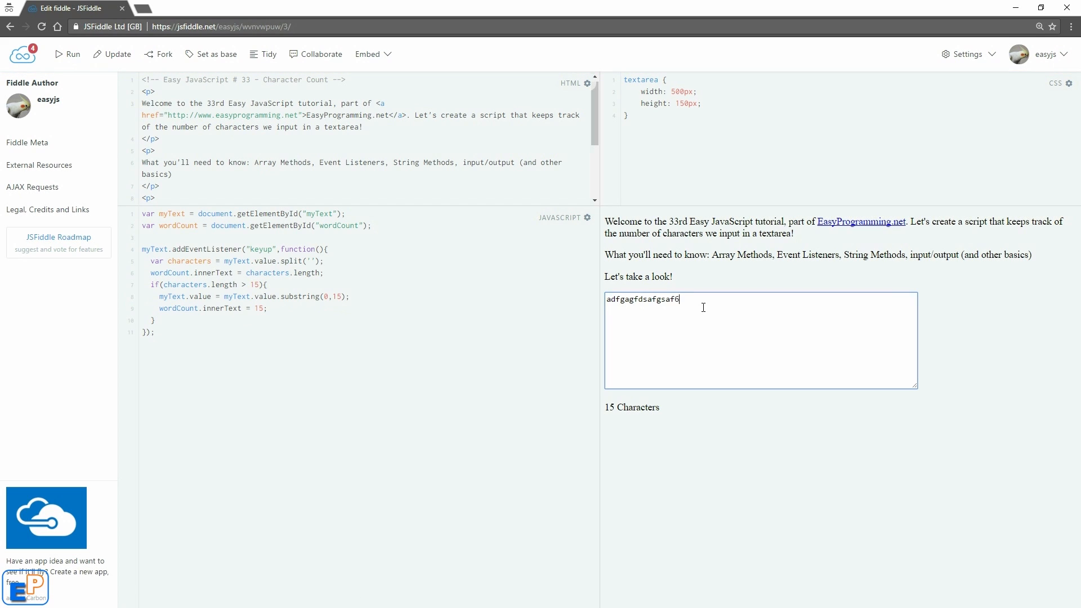
{"action": "key", "text": "Backspace"}
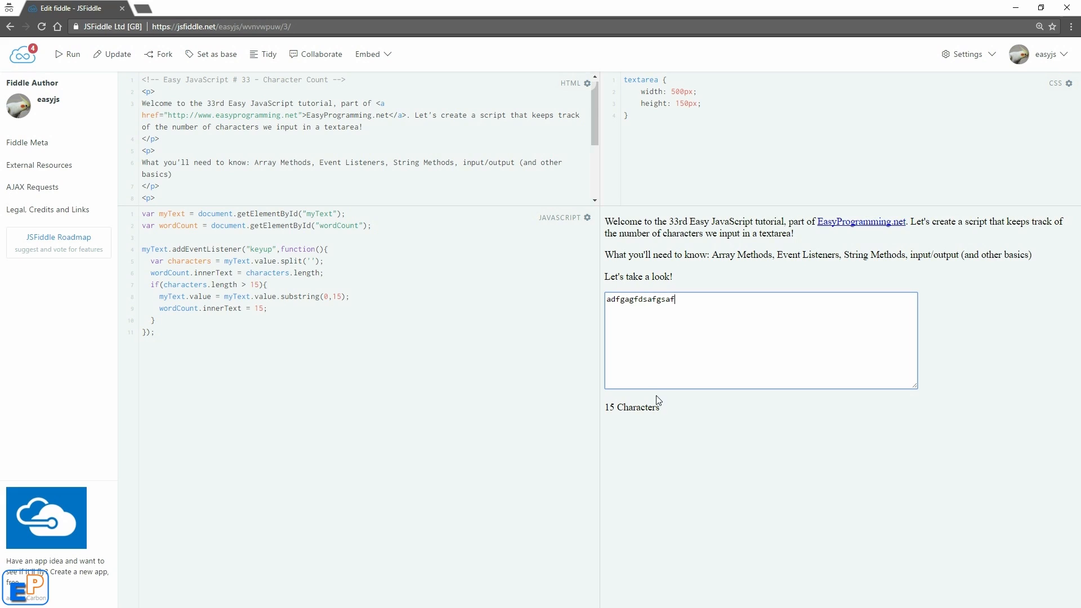
{"action": "type", "text": "6"}
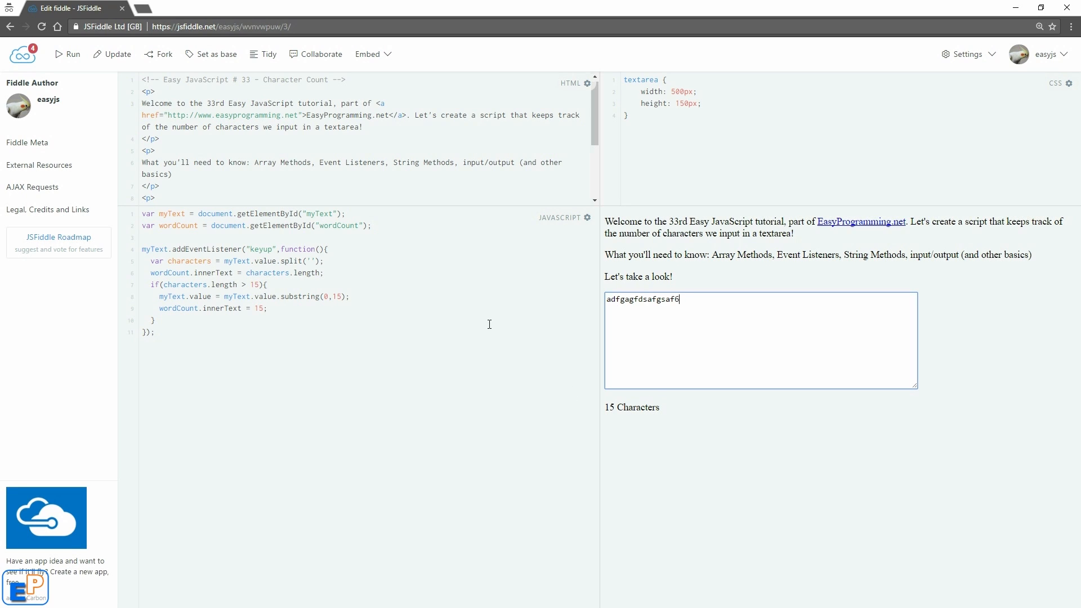
{"action": "key", "text": "Backspace"}
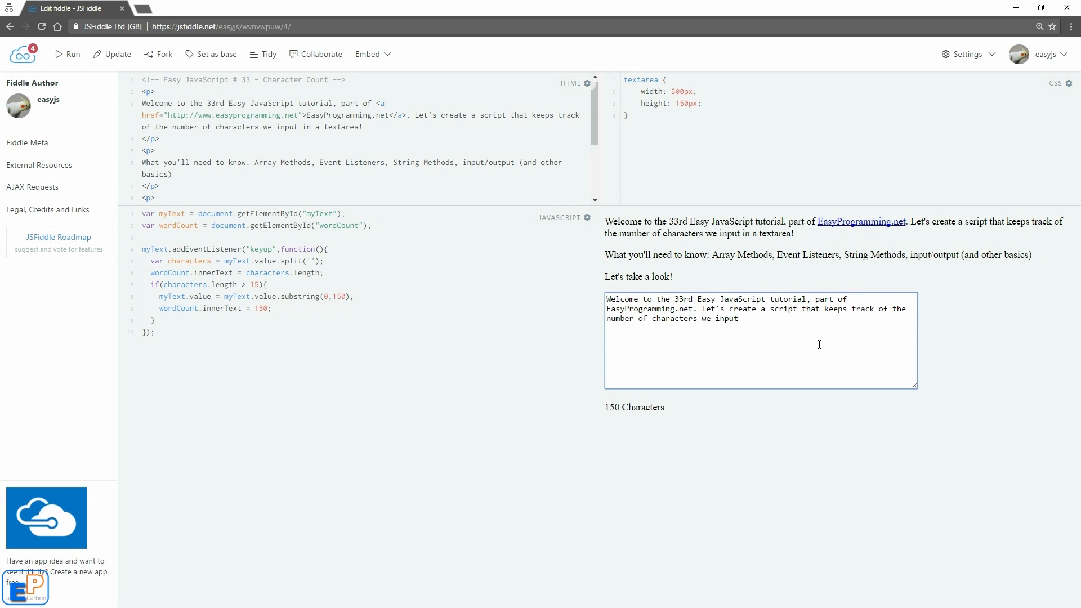
Type an extra 'a' past the 150 pasted characters, confirming the cap holds
{"action": "type", "text": "a"}
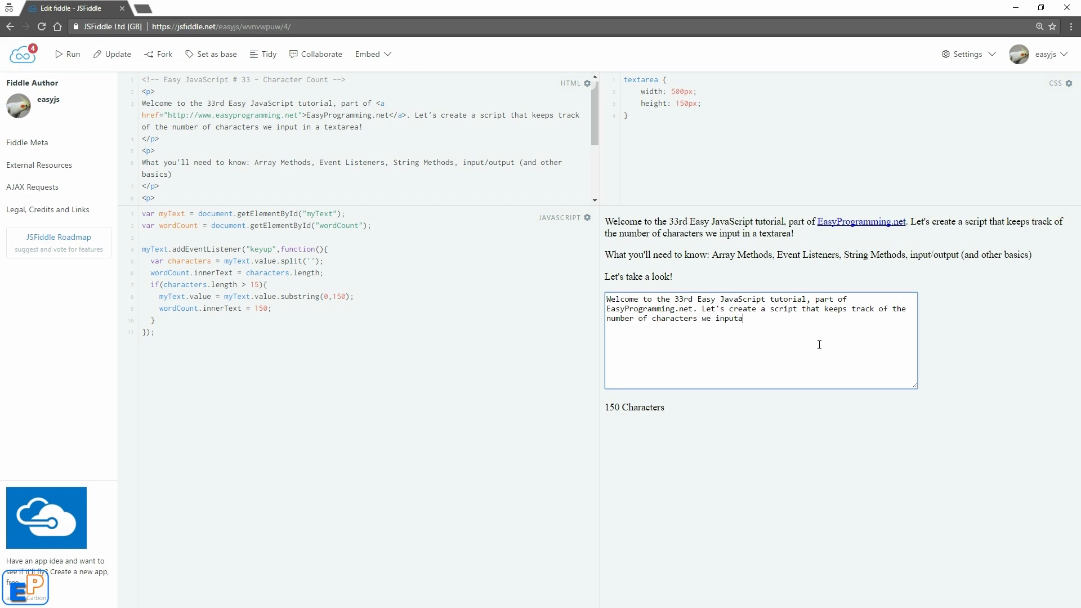
{"action": "key", "text": "Backspace"}
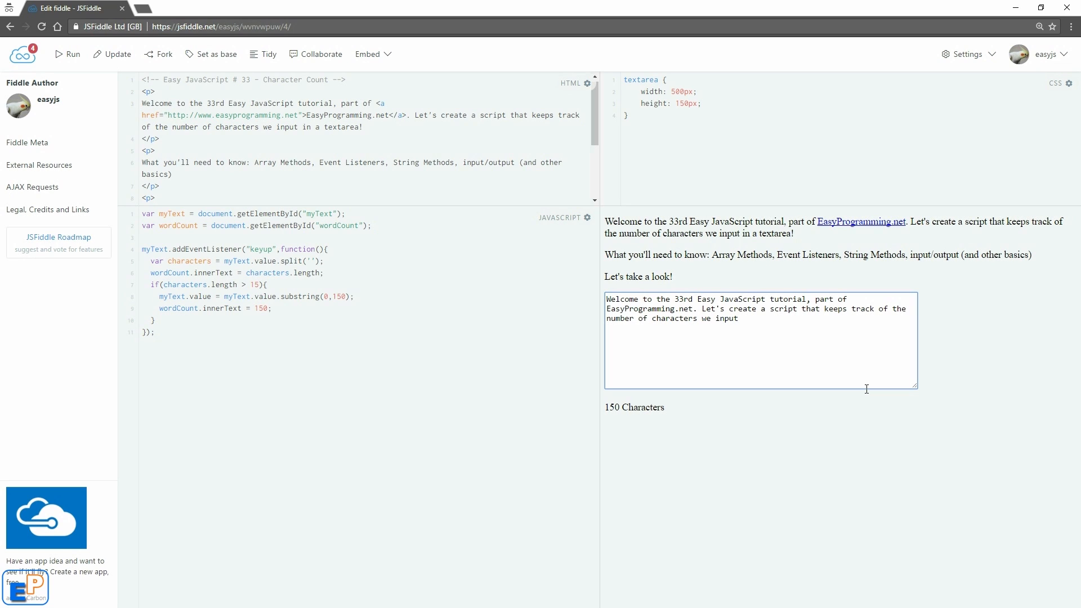
{"action": "mouse_move", "coordinate": [868, 226]}
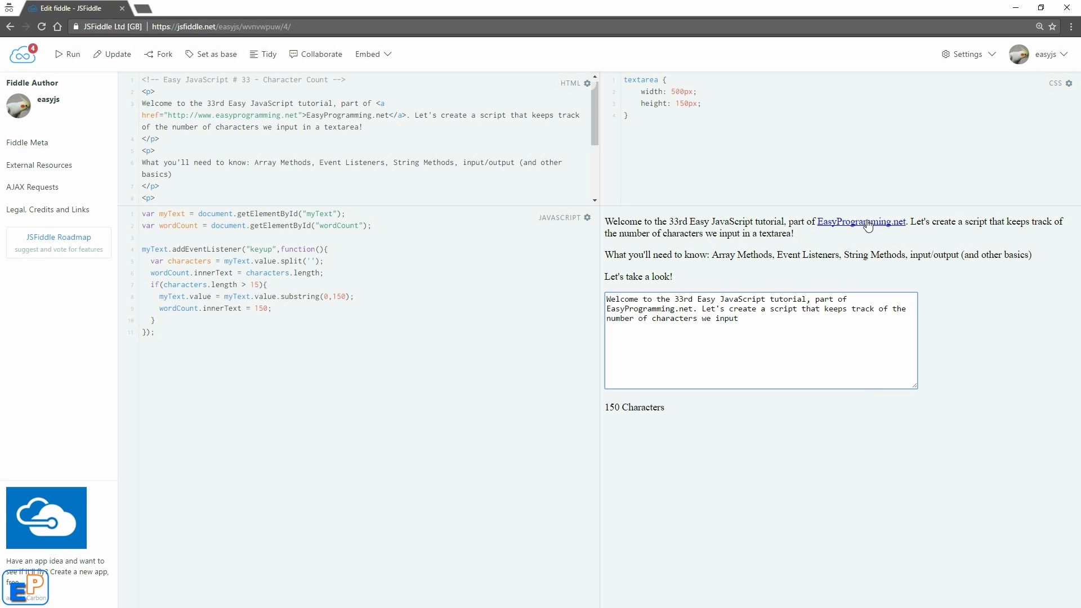
{"action": "mouse_move", "coordinate": [861, 221]}
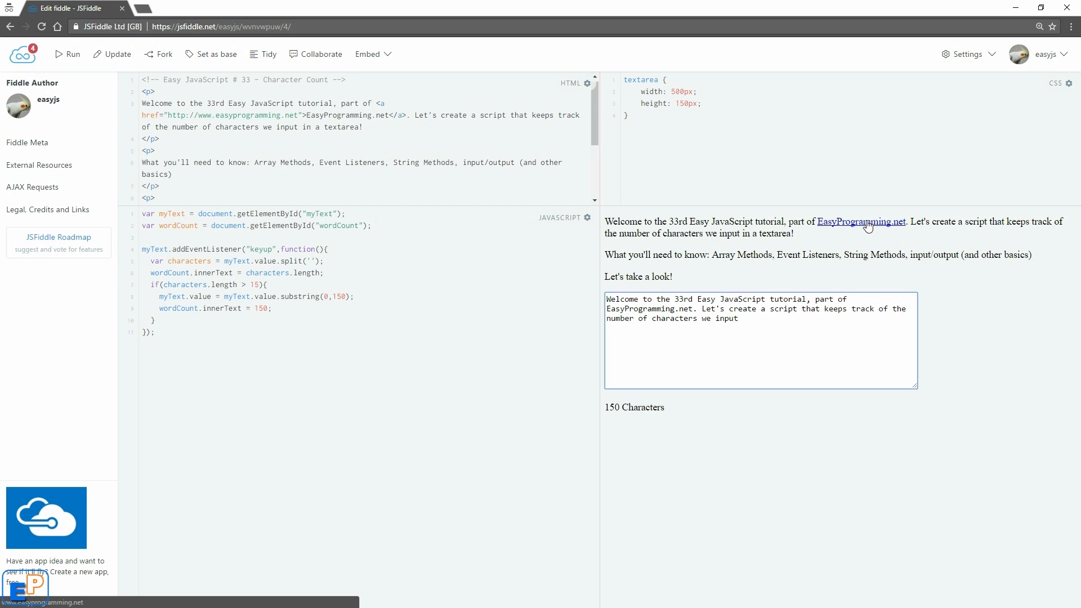